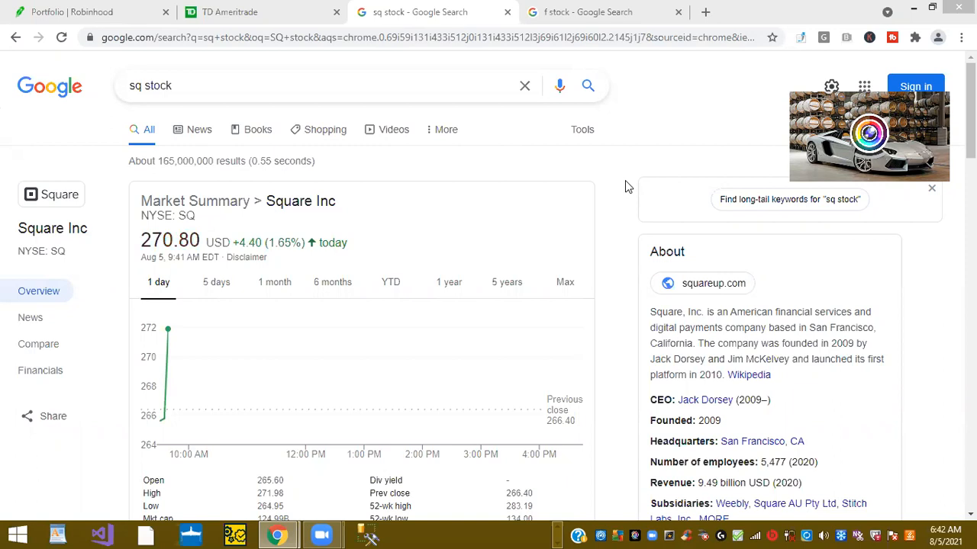
pyautogui.moveTo(616, 197)
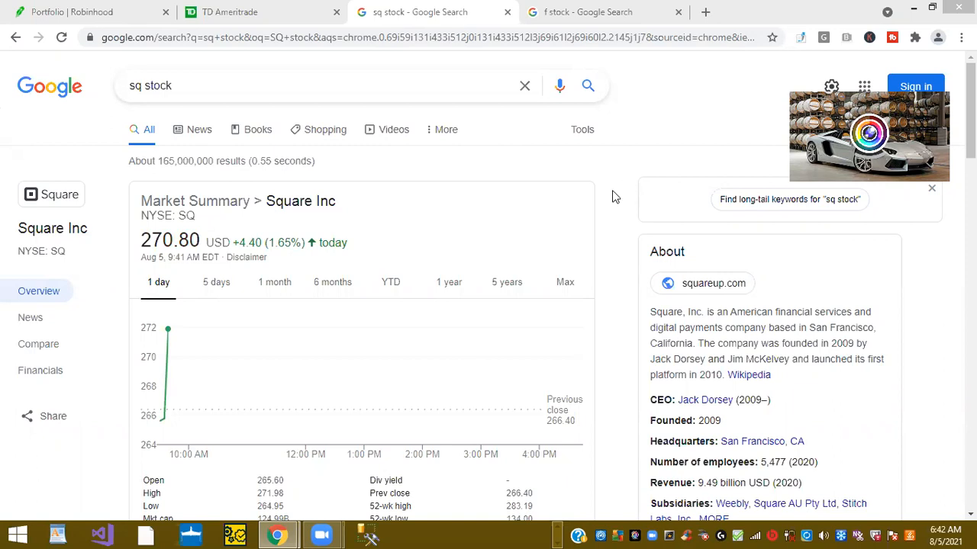
pyautogui.moveTo(247, 257)
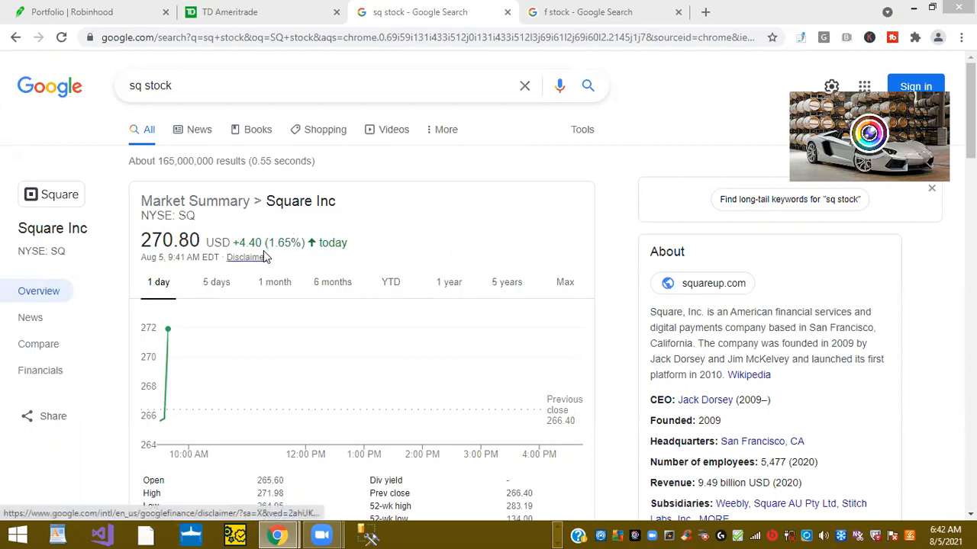
pyautogui.moveTo(310, 256)
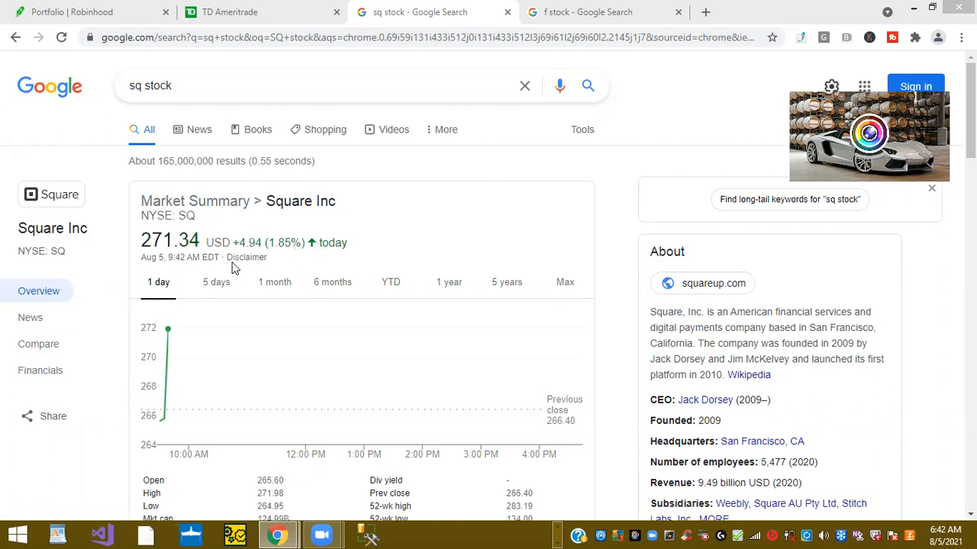
pyautogui.moveTo(200, 268)
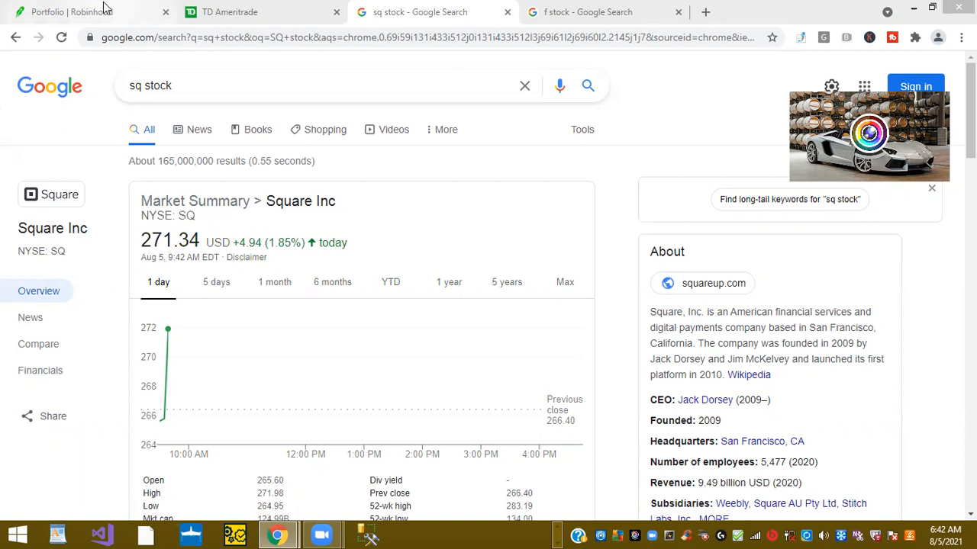
# Step: View the Robinhood portfolio at $355.03 with holdings CBAY, AMZN, GOOGL and CMG from the top
pyautogui.click(72, 11)
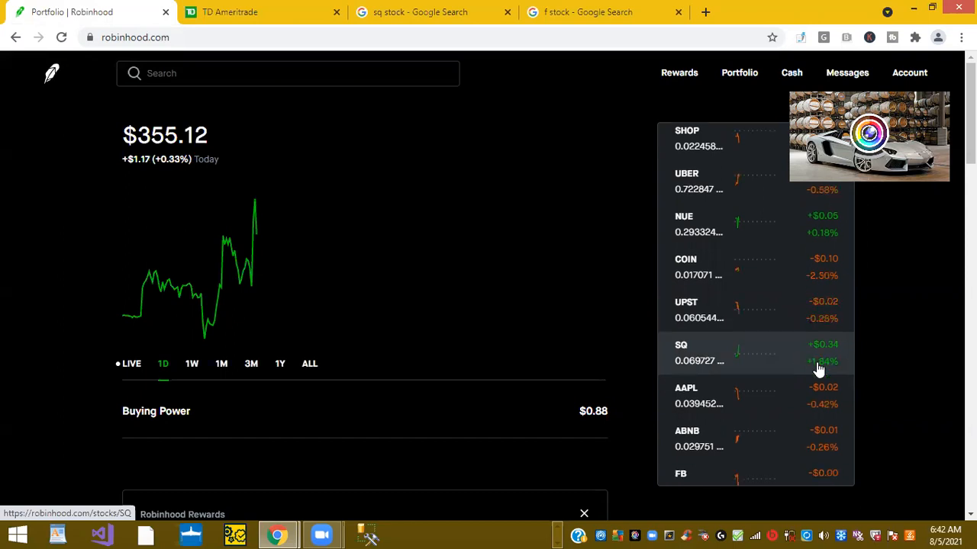
pyautogui.scroll(3)
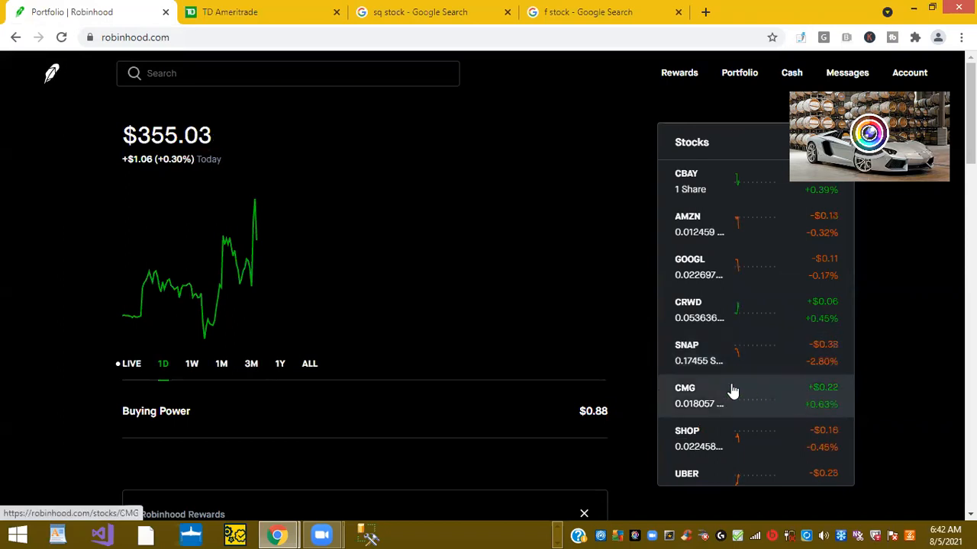
pyautogui.moveTo(834, 414)
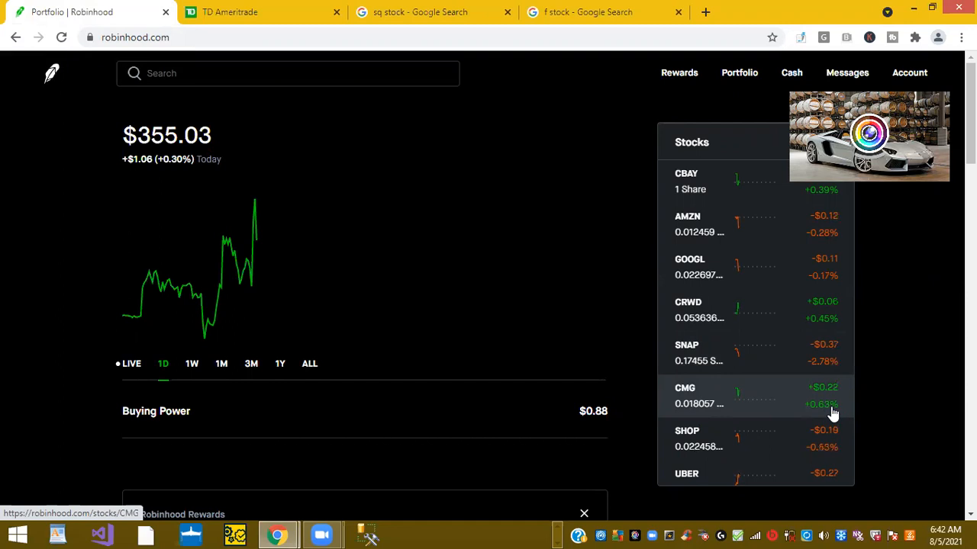
pyautogui.moveTo(816, 353)
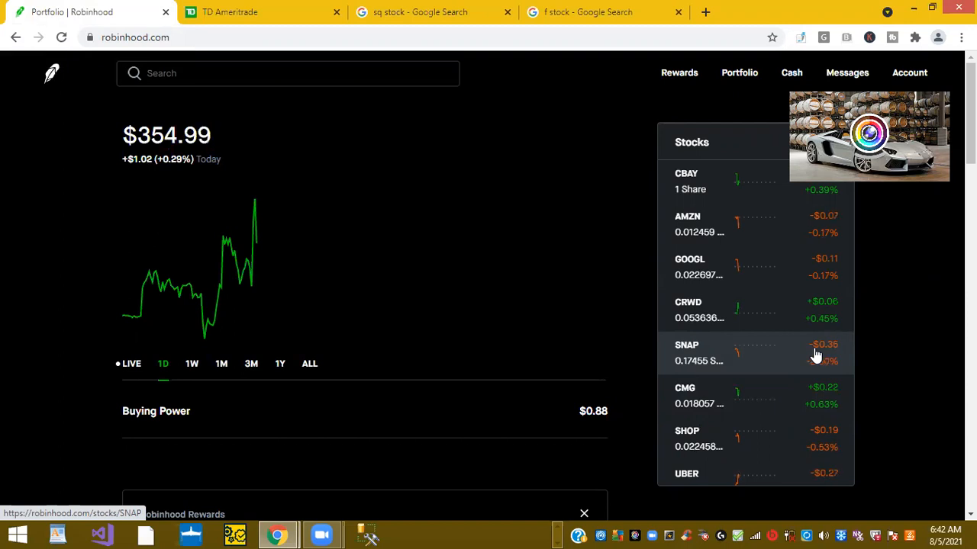
pyautogui.moveTo(683, 313)
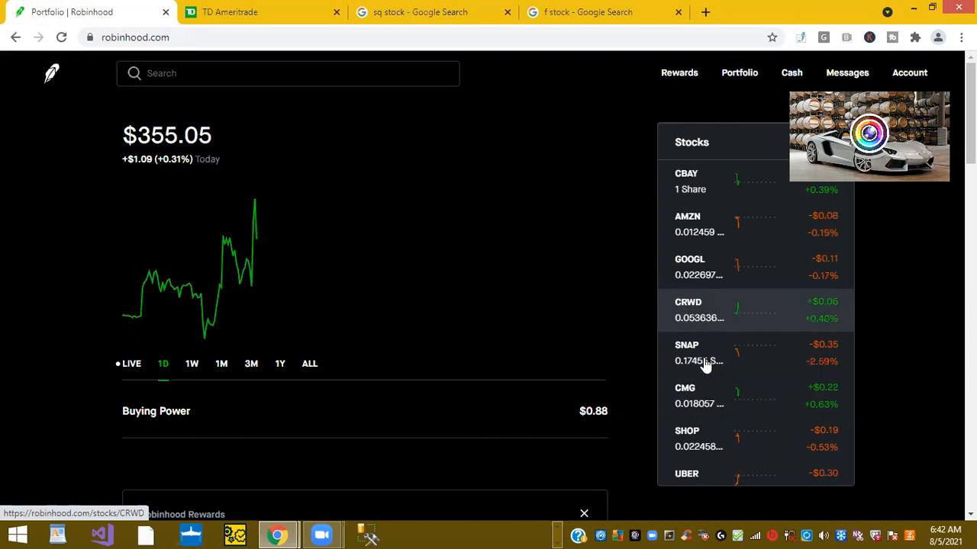
# Step: Check Ford's five-day drop of 4.11%, then its one-day price at 13.65 USD, up 2.48%
pyautogui.click(588, 11)
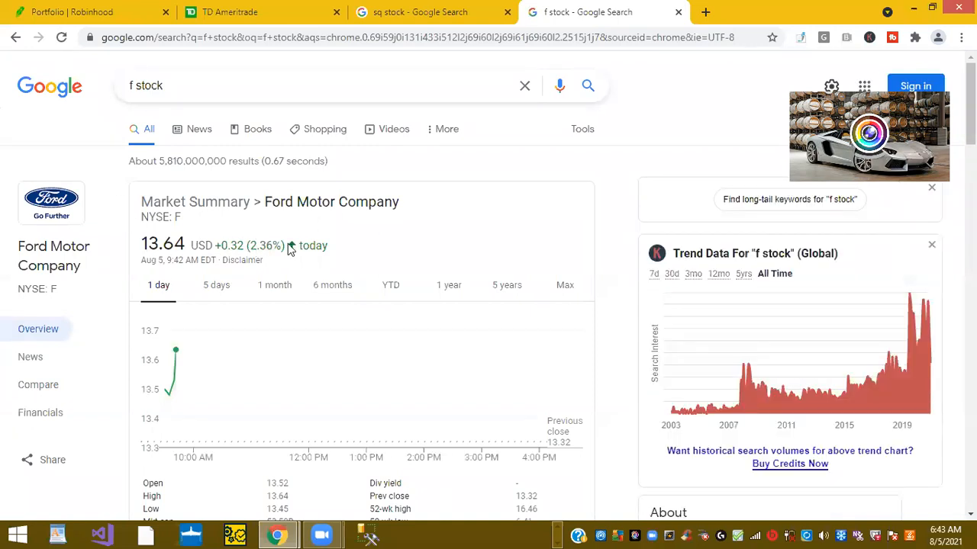
pyautogui.scroll(-3)
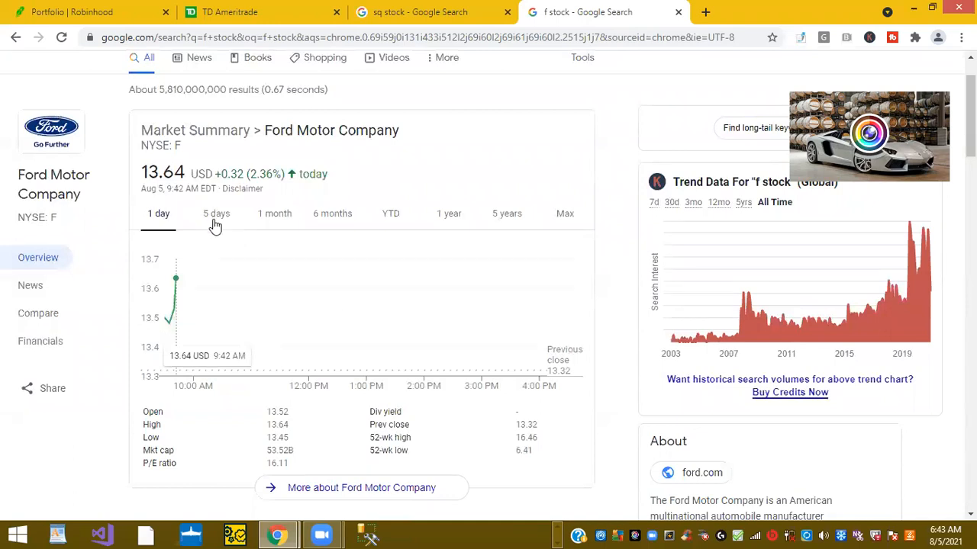
pyautogui.click(216, 214)
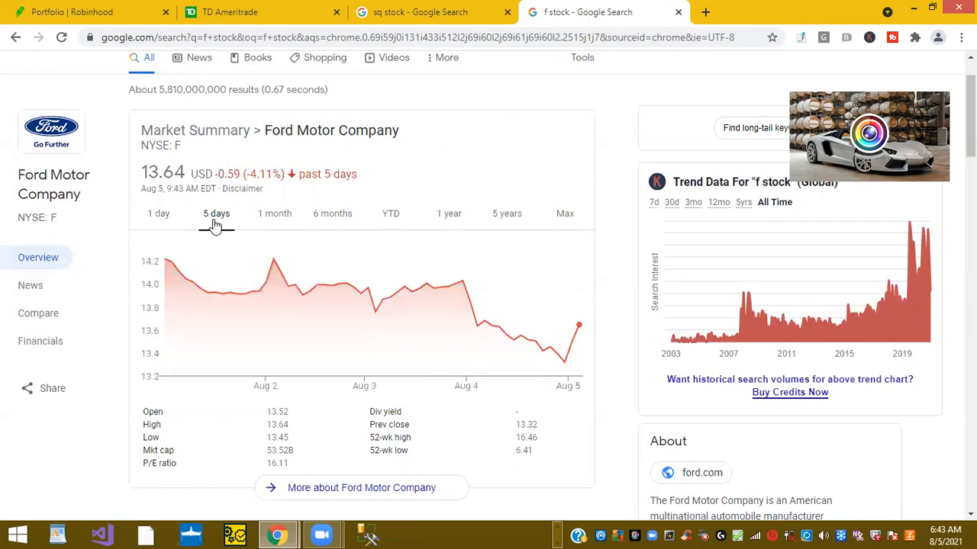
pyautogui.moveTo(565, 358)
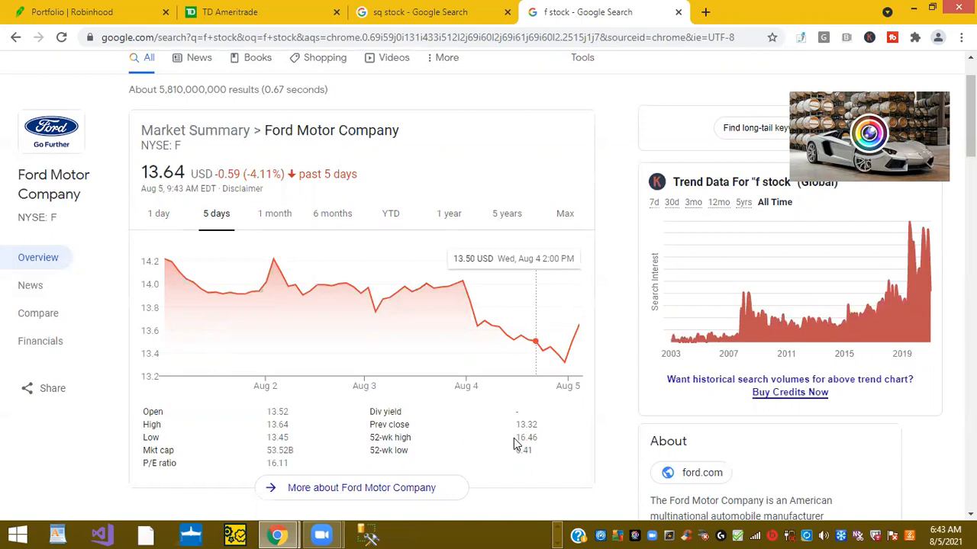
pyautogui.moveTo(543, 442)
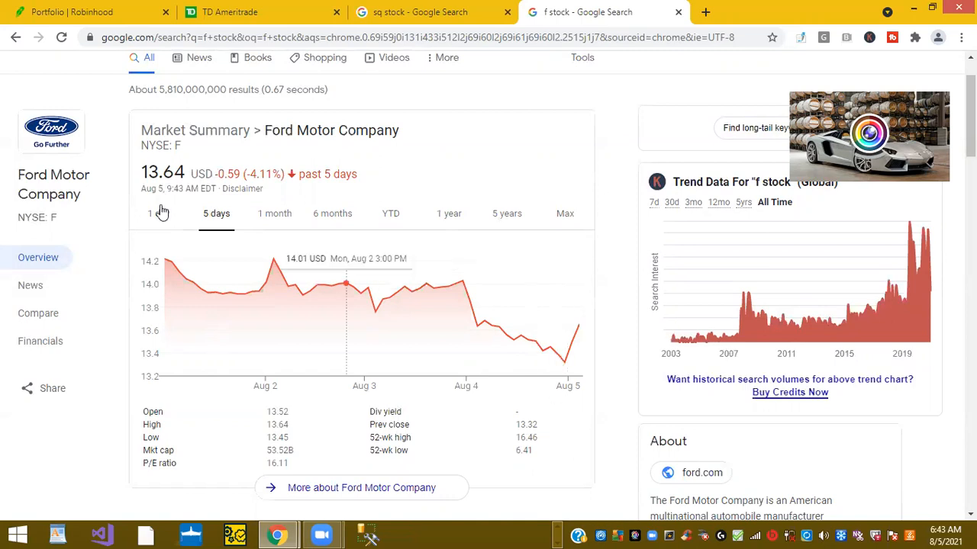
pyautogui.click(158, 213)
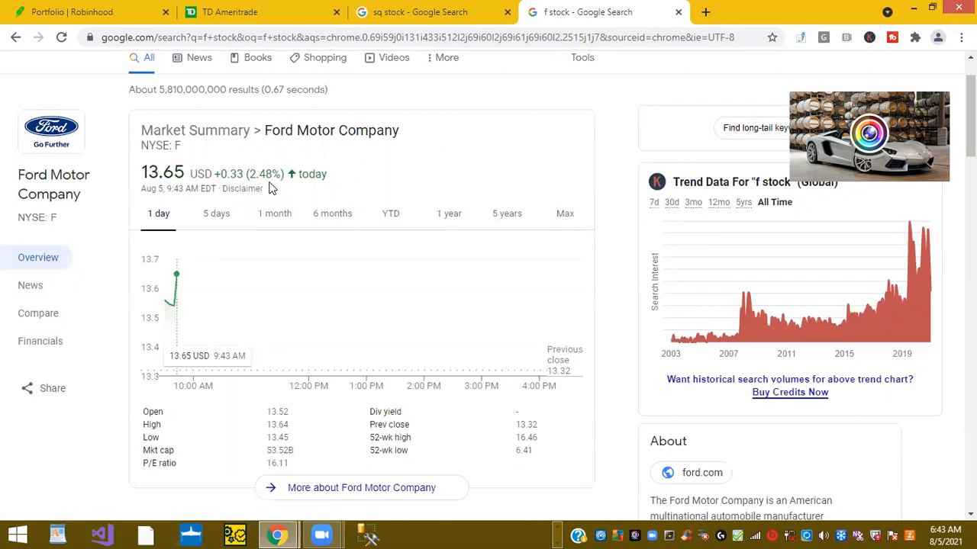
# Step: Bring the Robinhood news feed with Wall Street Journal and Barron's stories into view
pyautogui.click(73, 11)
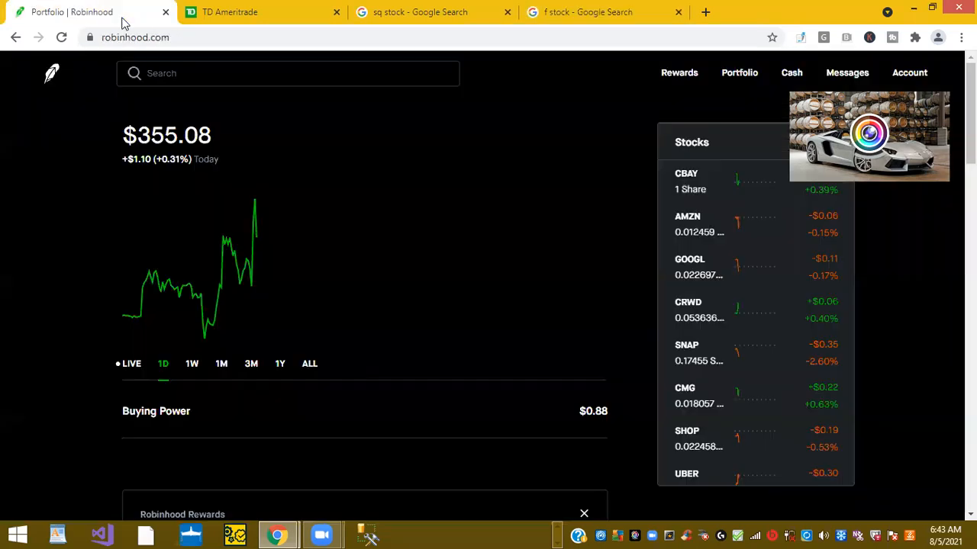
pyautogui.scroll(-3)
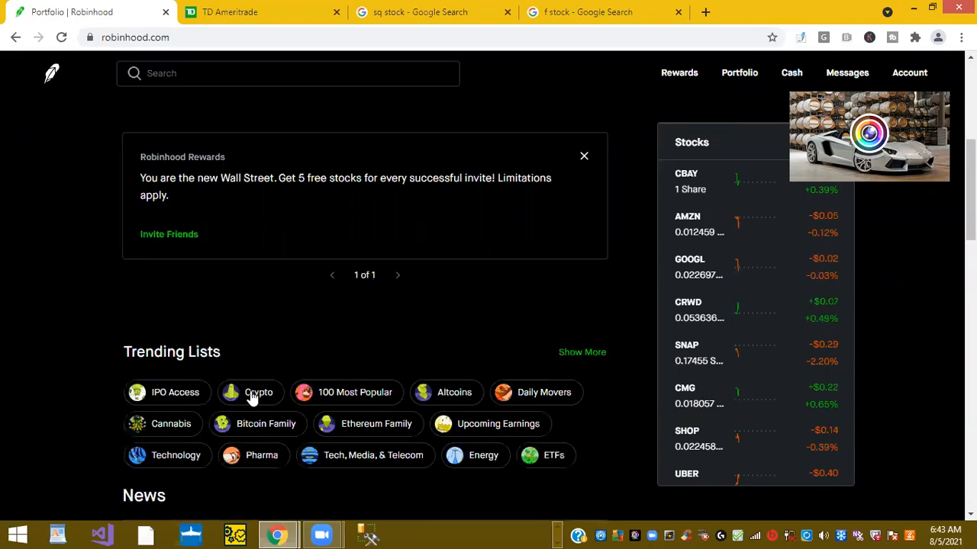
pyautogui.scroll(-3)
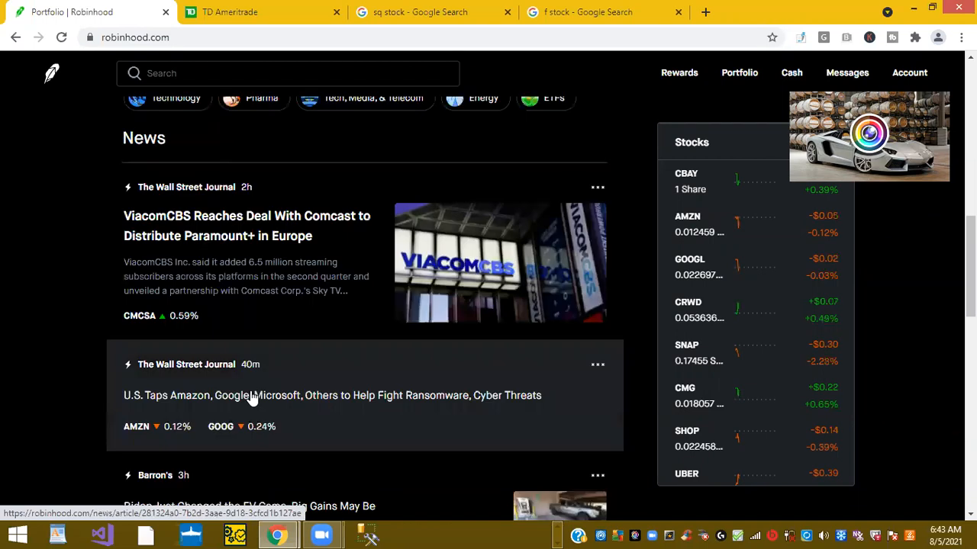
pyautogui.scroll(-3)
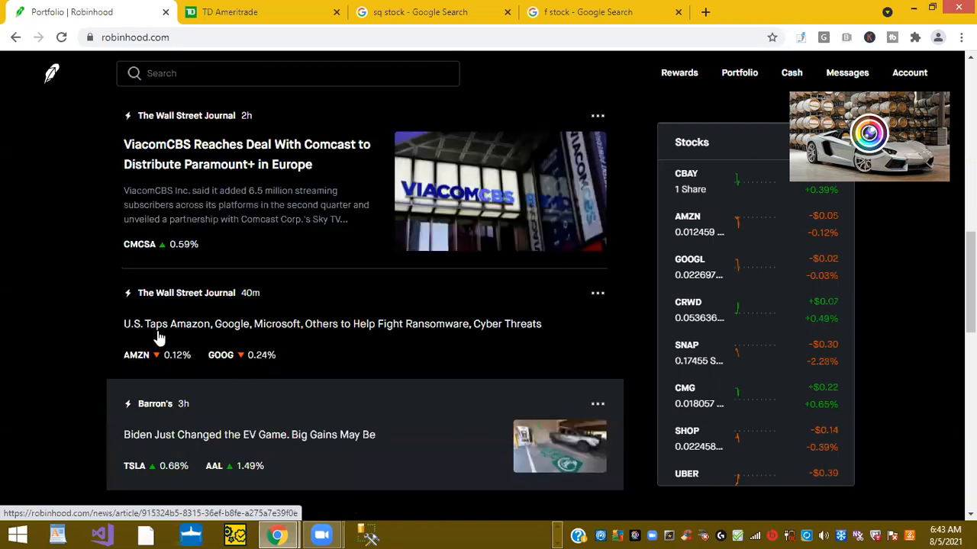
pyautogui.moveTo(205, 336)
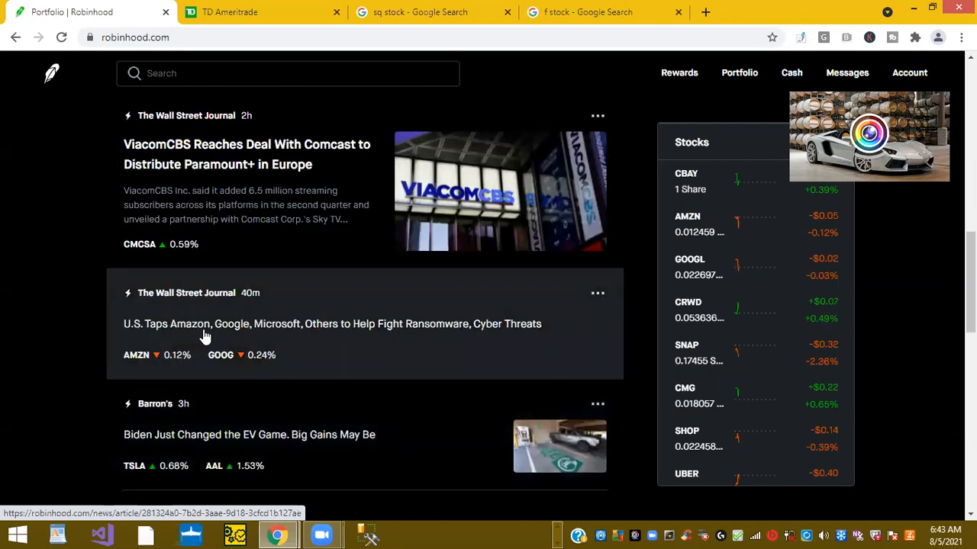
pyautogui.moveTo(311, 338)
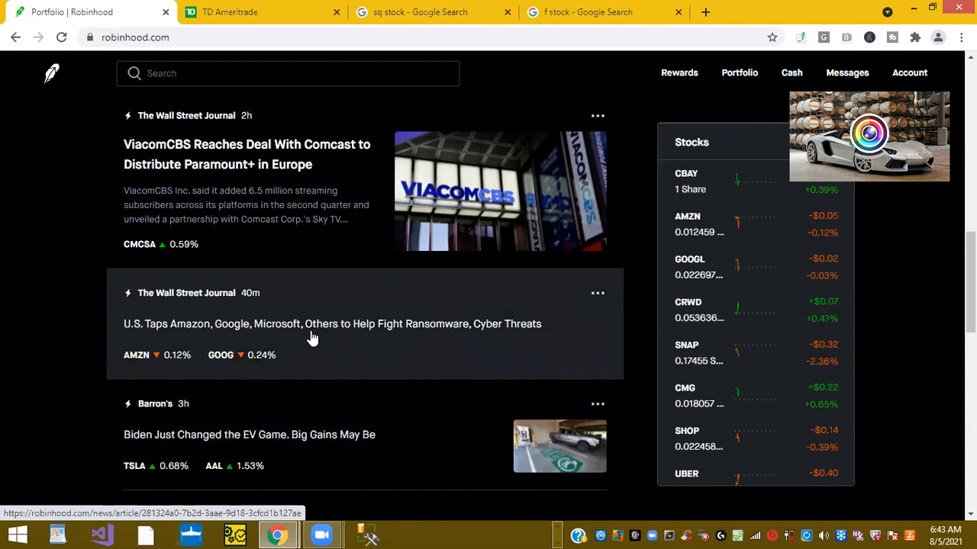
pyautogui.moveTo(373, 333)
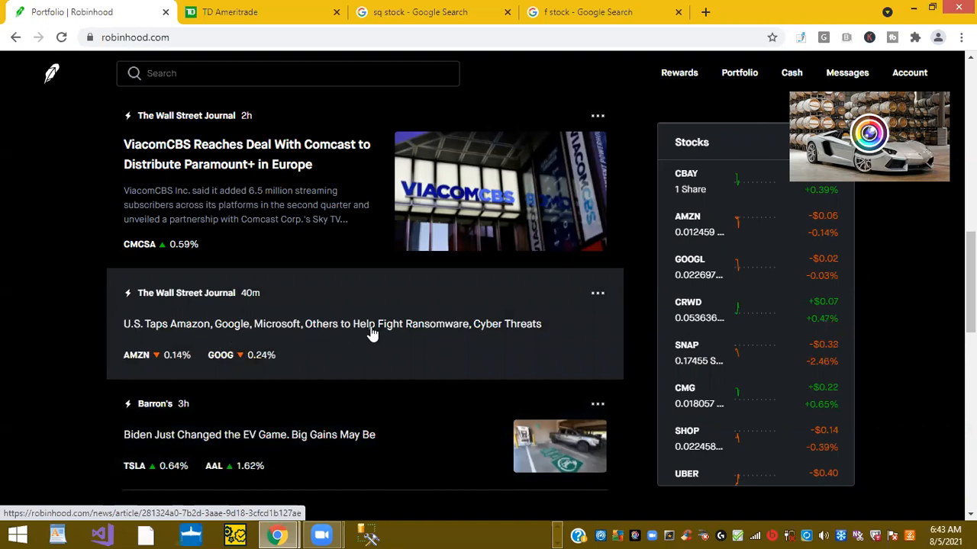
# Step: Reach the Daily Movers section led by Zymergen at $12.11, up 46.73%
pyautogui.scroll(-3)
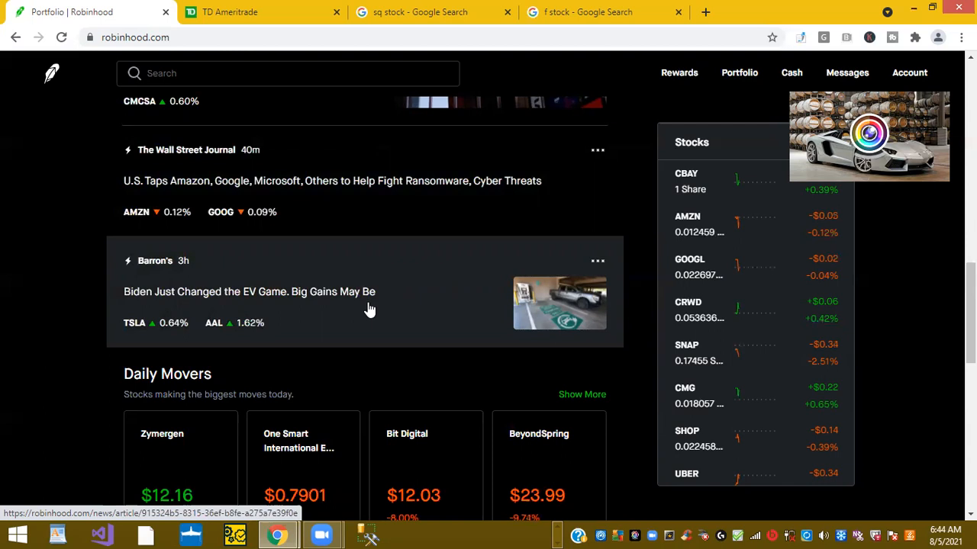
pyautogui.scroll(-3)
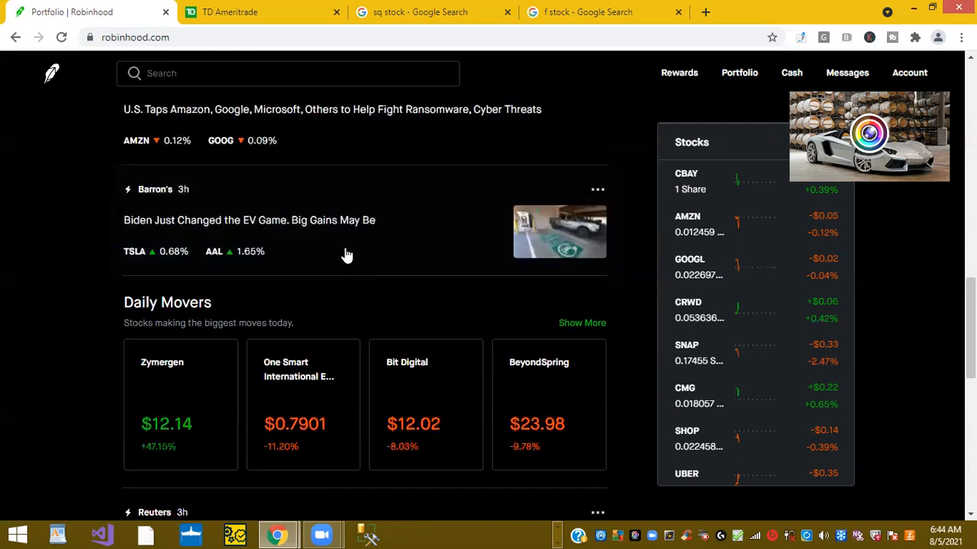
pyautogui.moveTo(134, 252)
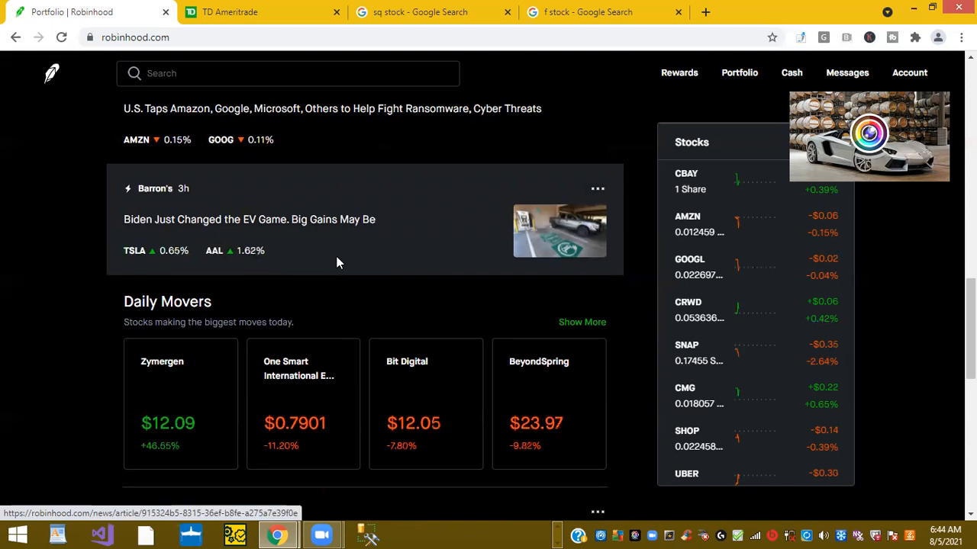
pyautogui.scroll(-3)
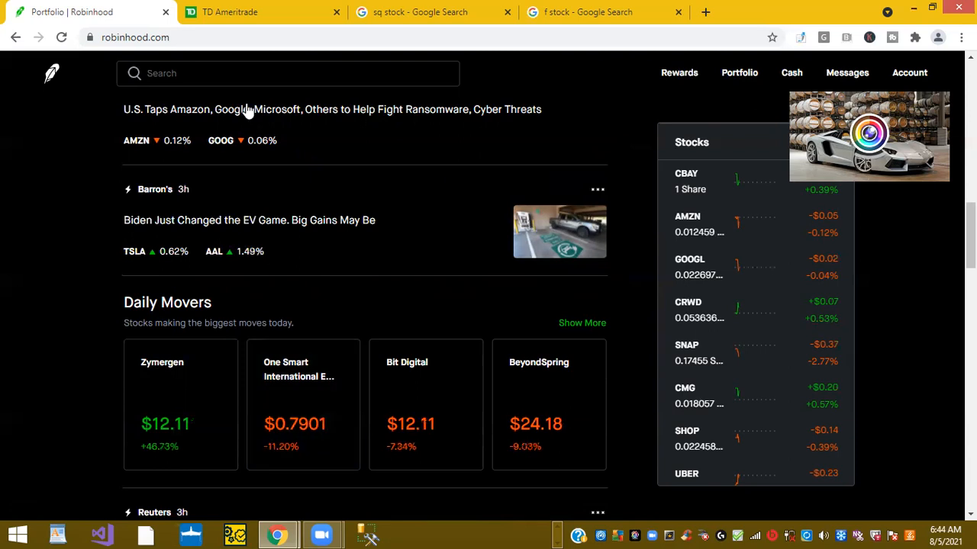
# Step: Return the TD Ameritrade positions list to the top, with TSLA, HMHC and AMC leading total gain
pyautogui.click(263, 11)
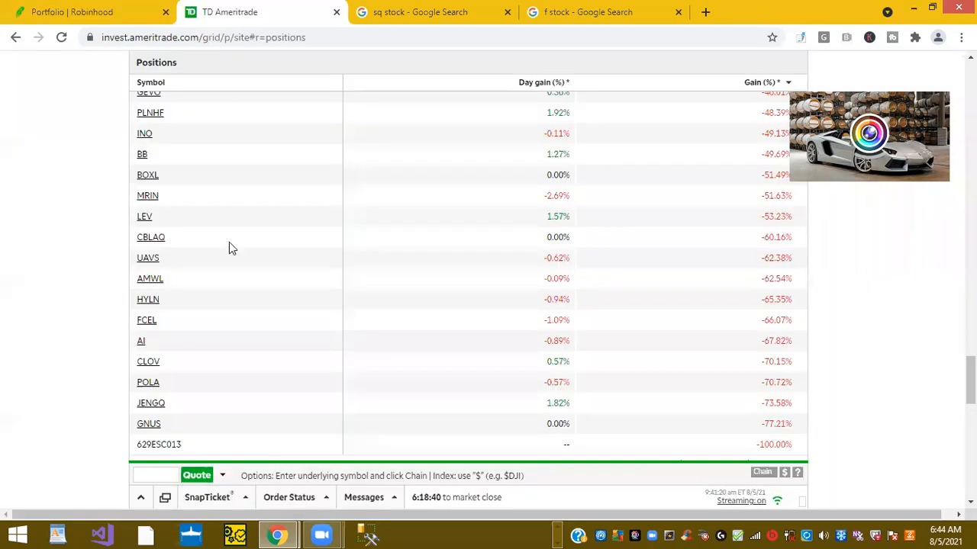
pyautogui.scroll(3)
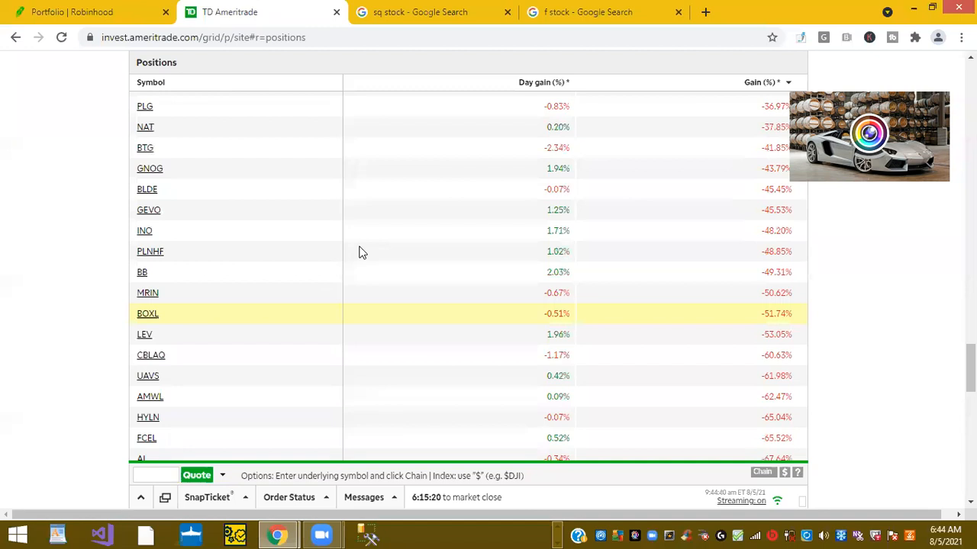
pyautogui.scroll(3)
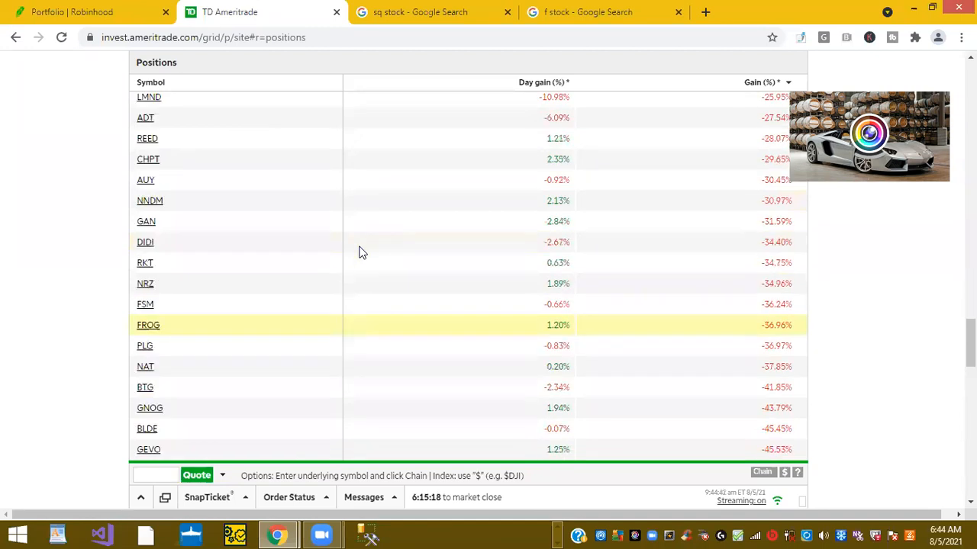
pyautogui.scroll(3)
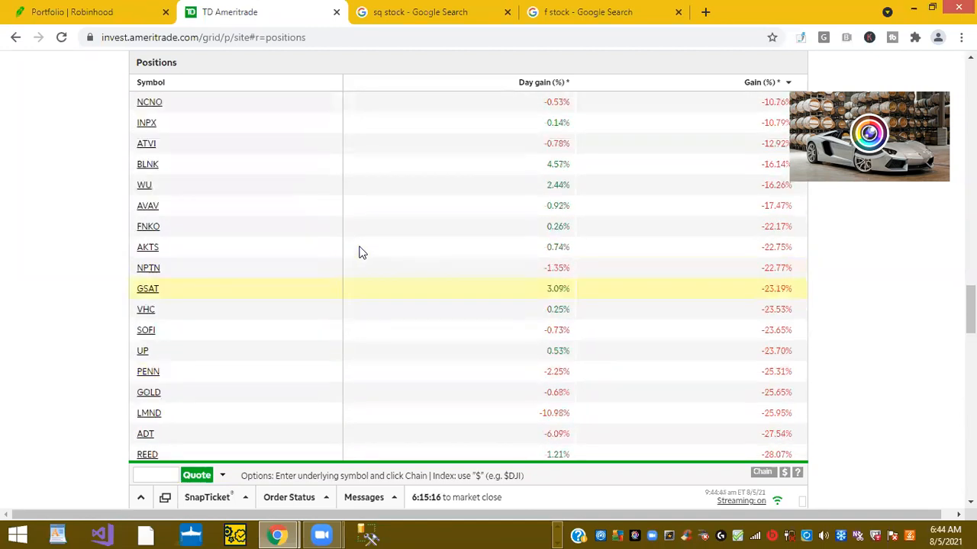
pyautogui.scroll(3)
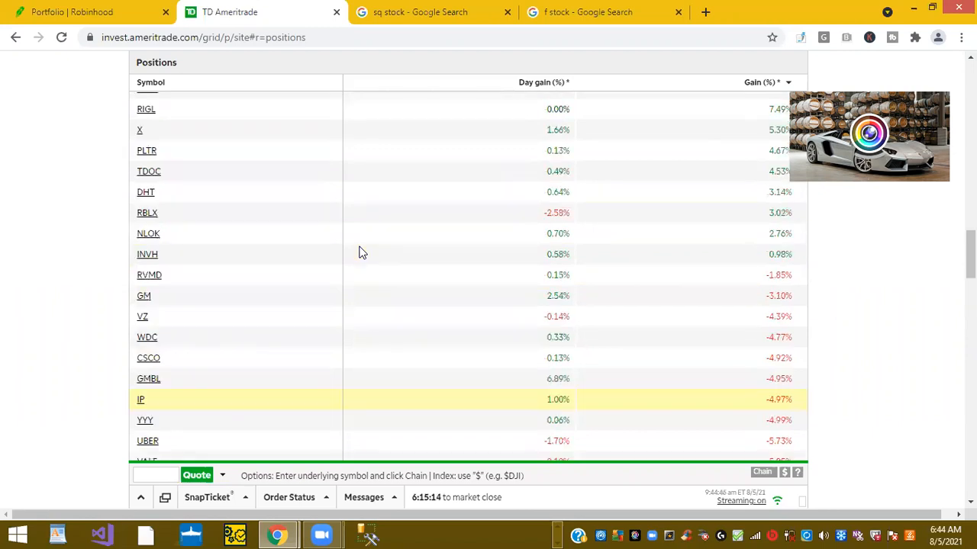
pyautogui.scroll(3)
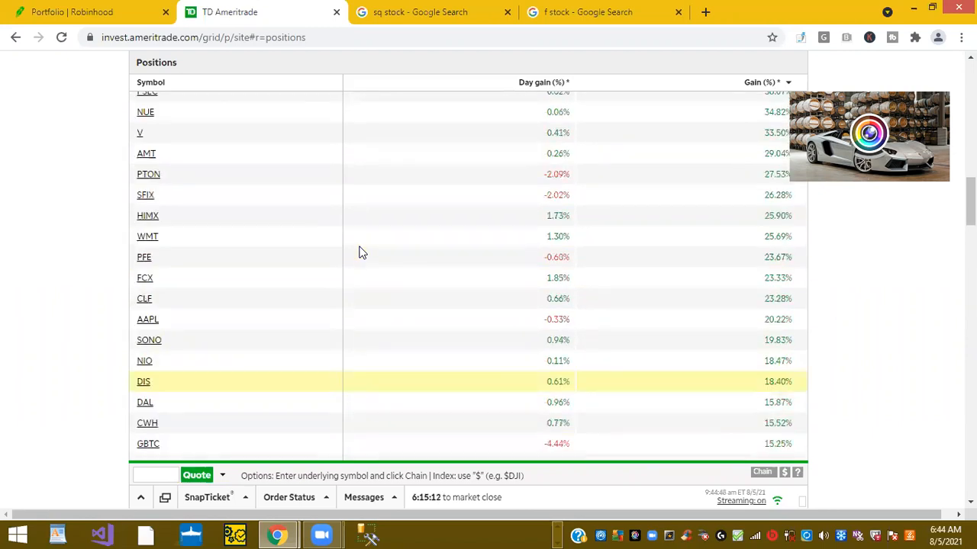
pyautogui.scroll(3)
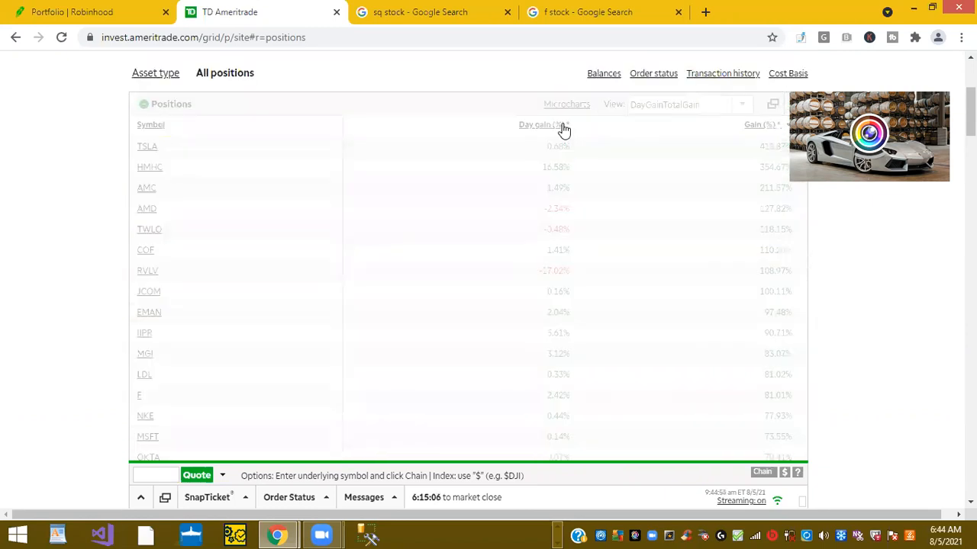
# Step: Sort positions by Day gain (%) descending and show the HMHC quote at $13.61
pyautogui.click(563, 125)
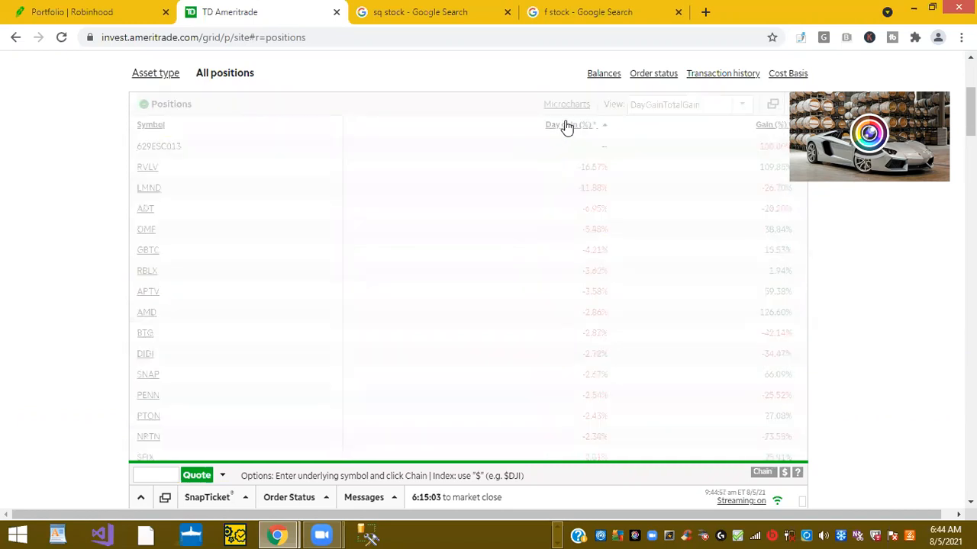
pyautogui.click(568, 124)
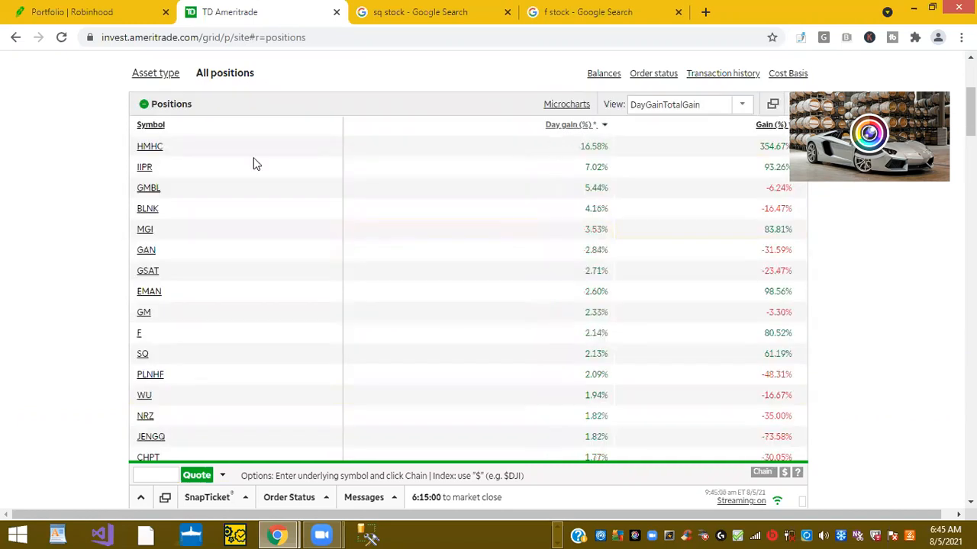
pyautogui.click(150, 146)
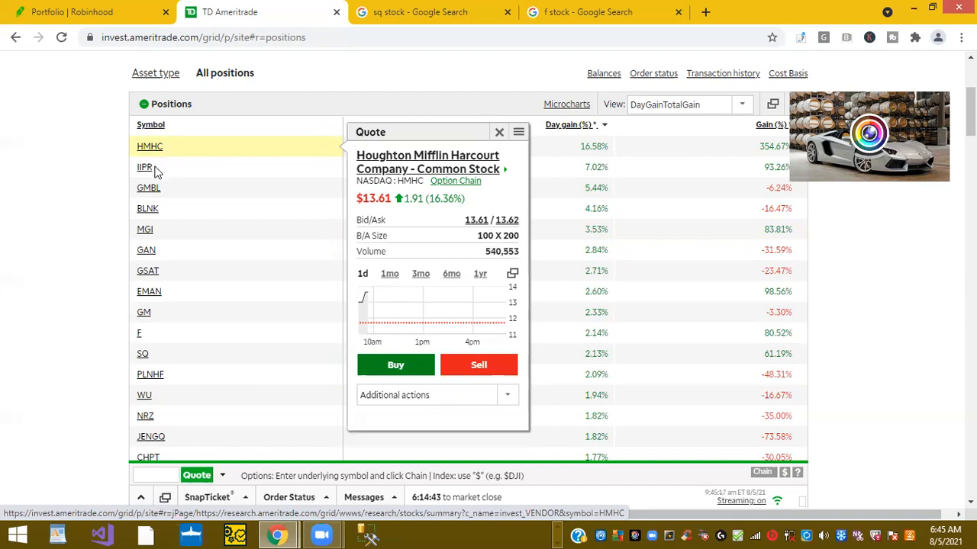
# Step: Show quotes for IIPR, GMBL and BLNK in turn, ending with Blink Charging at $35.48
pyautogui.click(144, 167)
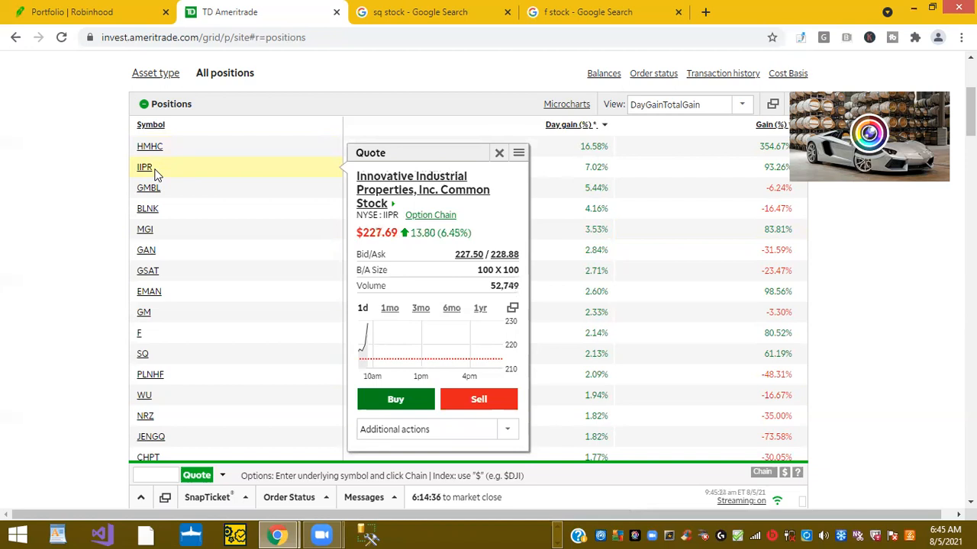
pyautogui.click(149, 188)
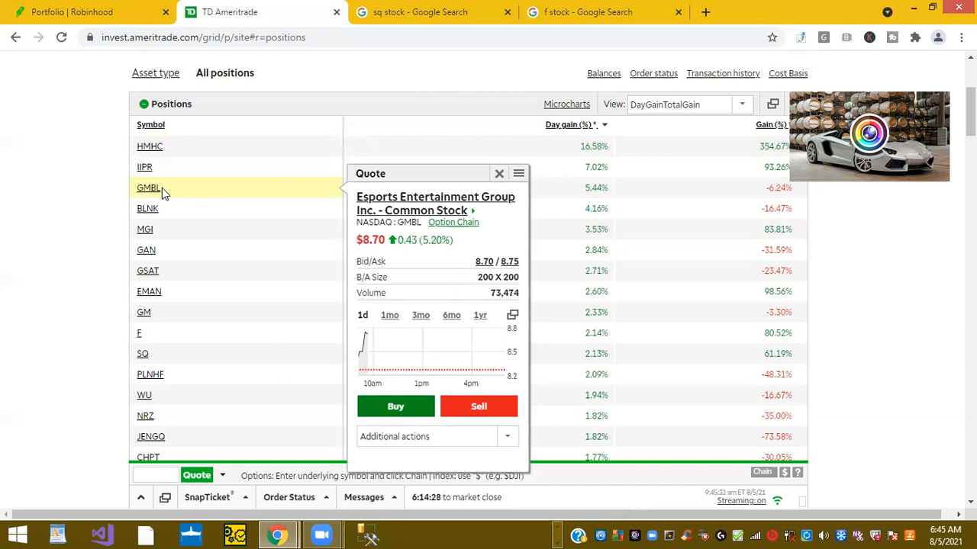
pyautogui.moveTo(162, 215)
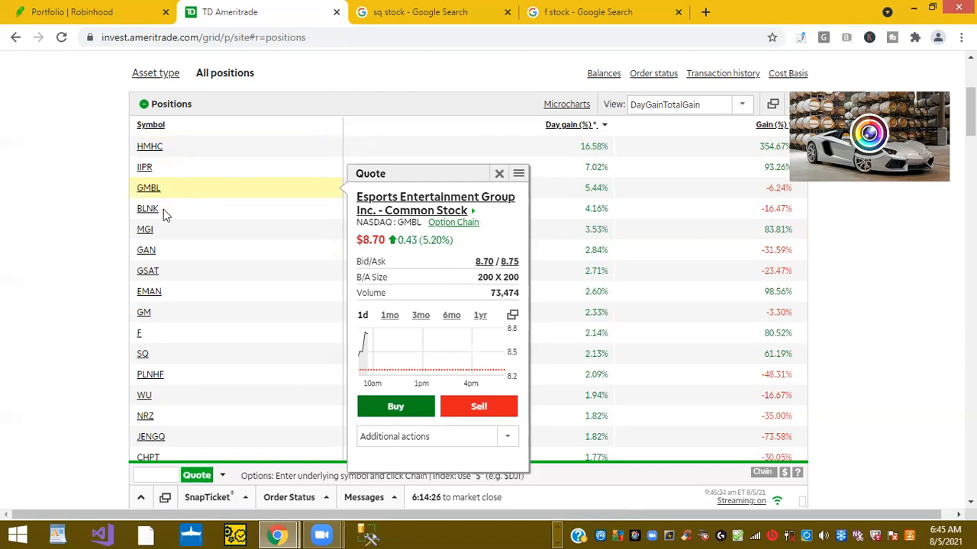
pyautogui.click(147, 208)
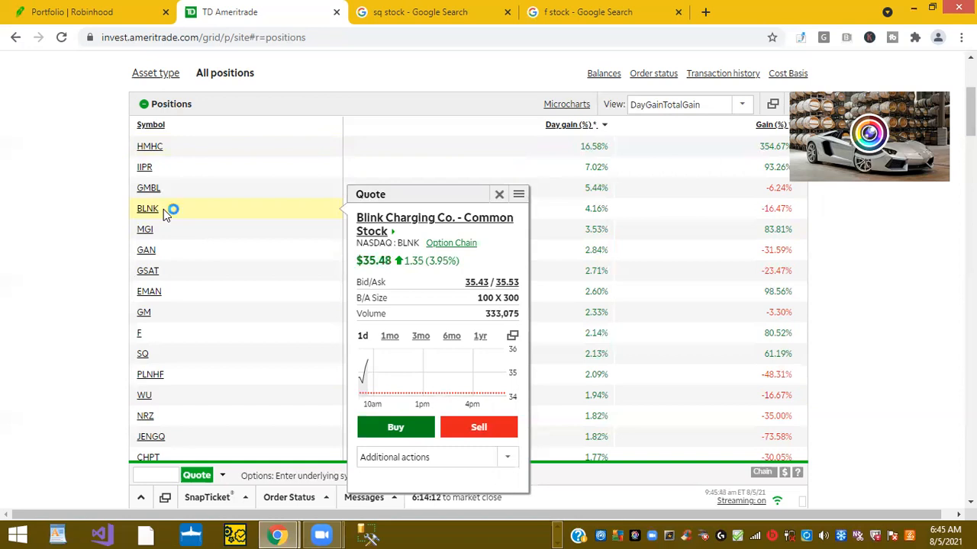
# Step: Show the MGI quote at $9.99, then the General Motors quote at $53.98
pyautogui.click(144, 229)
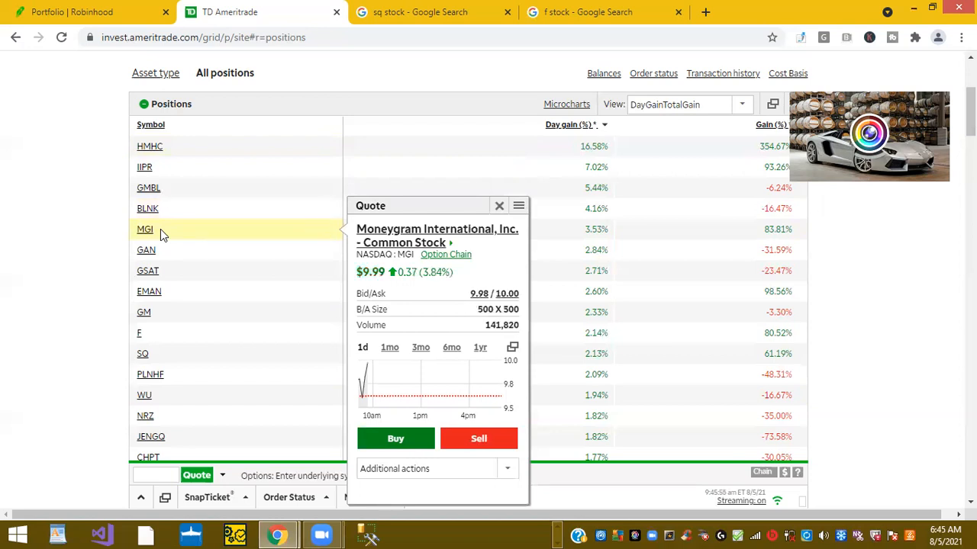
pyautogui.moveTo(144, 313)
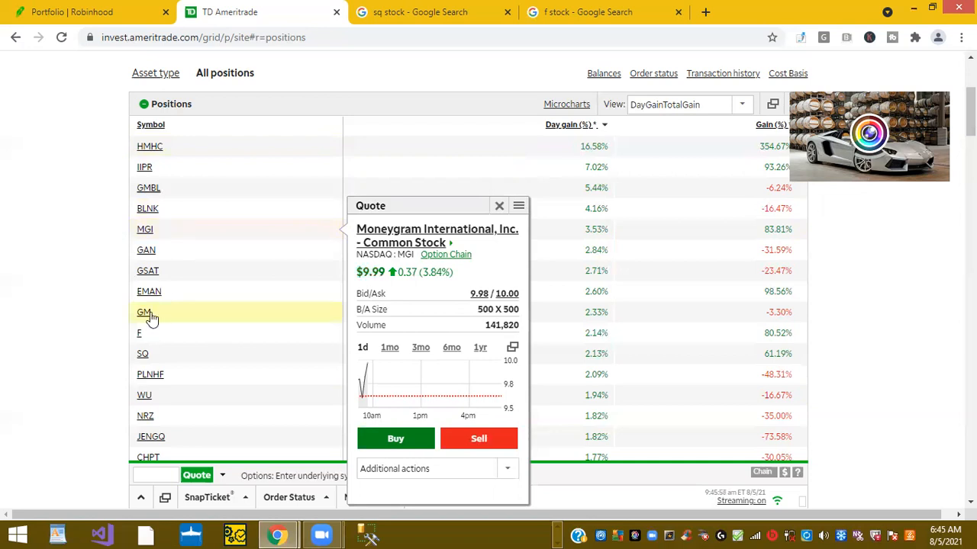
pyautogui.click(144, 312)
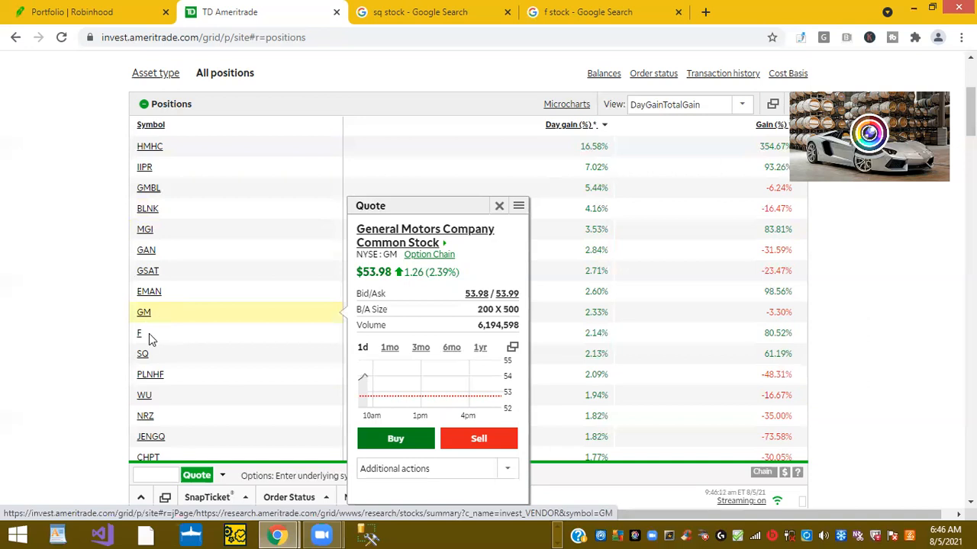
# Step: Show the Ford quote at $13.65, then close it to uncover the positions list
pyautogui.click(139, 332)
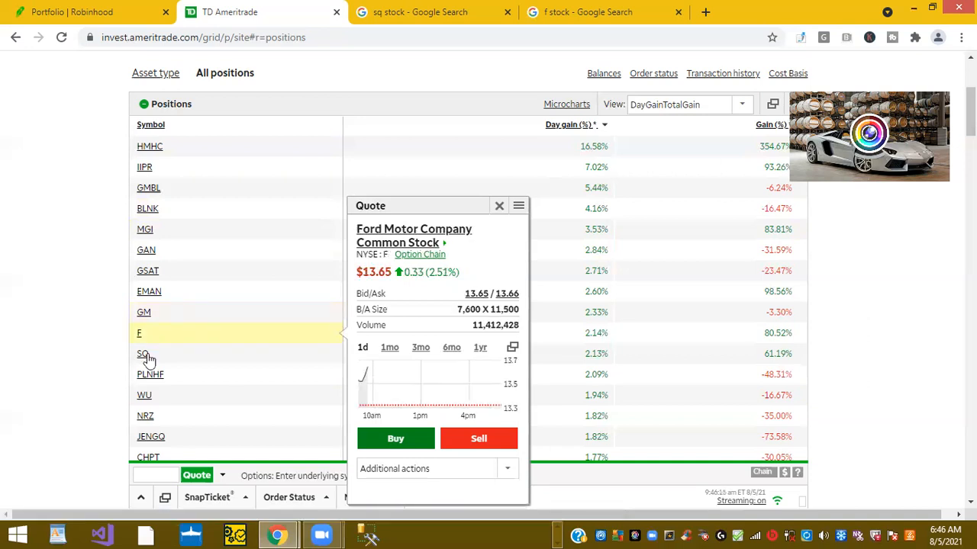
pyautogui.click(141, 354)
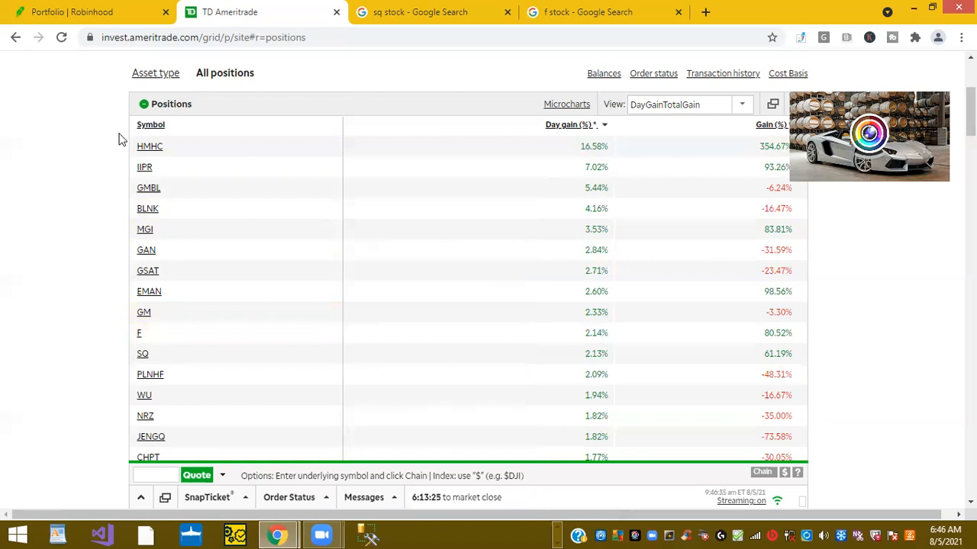
pyautogui.moveTo(128, 22)
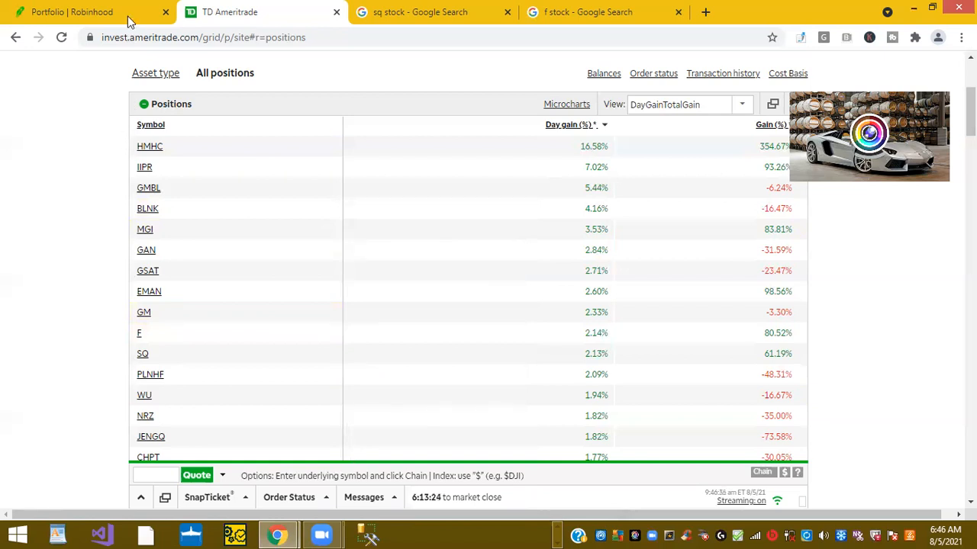
# Step: Return to the Robinhood portfolio top showing $355.77, up $1.81 (0.51%) today
pyautogui.click(72, 11)
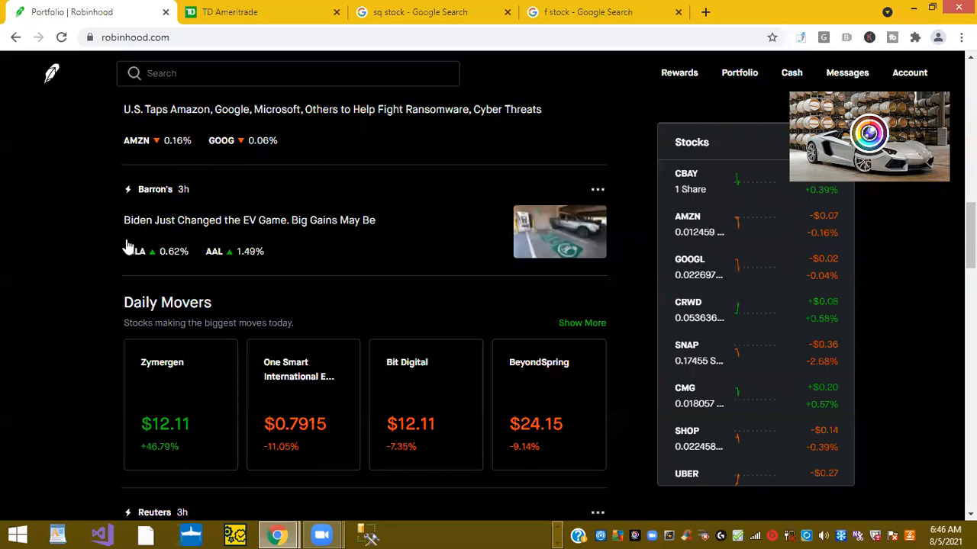
pyautogui.scroll(3)
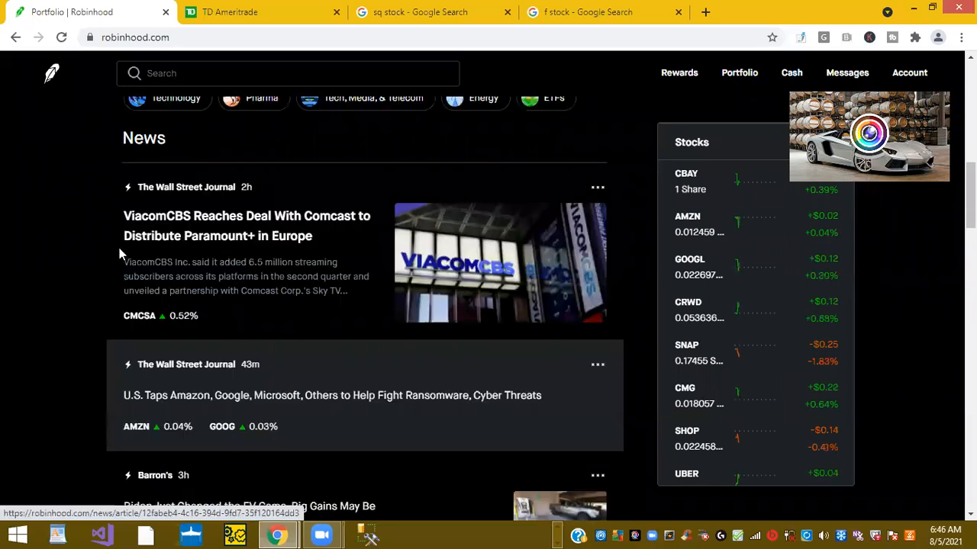
pyautogui.scroll(3)
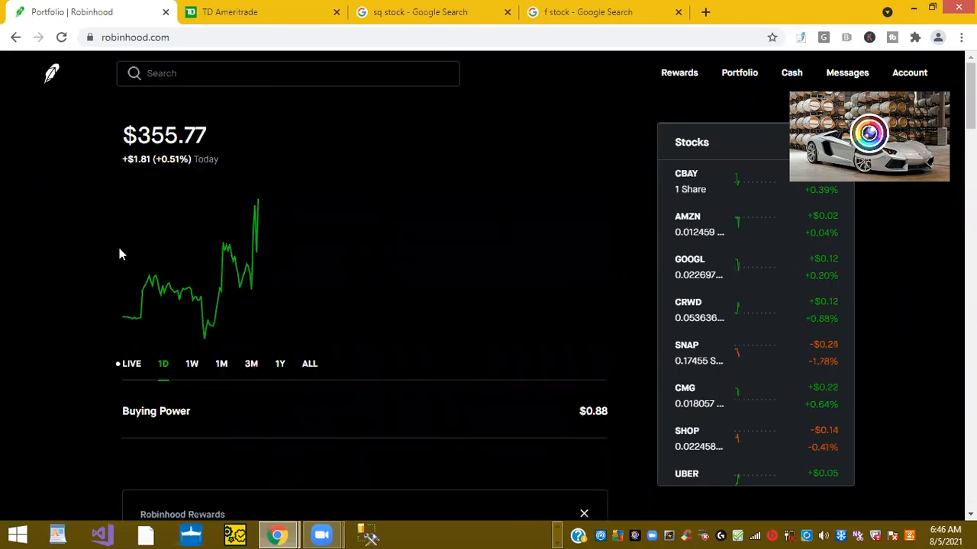
pyautogui.moveTo(145, 263)
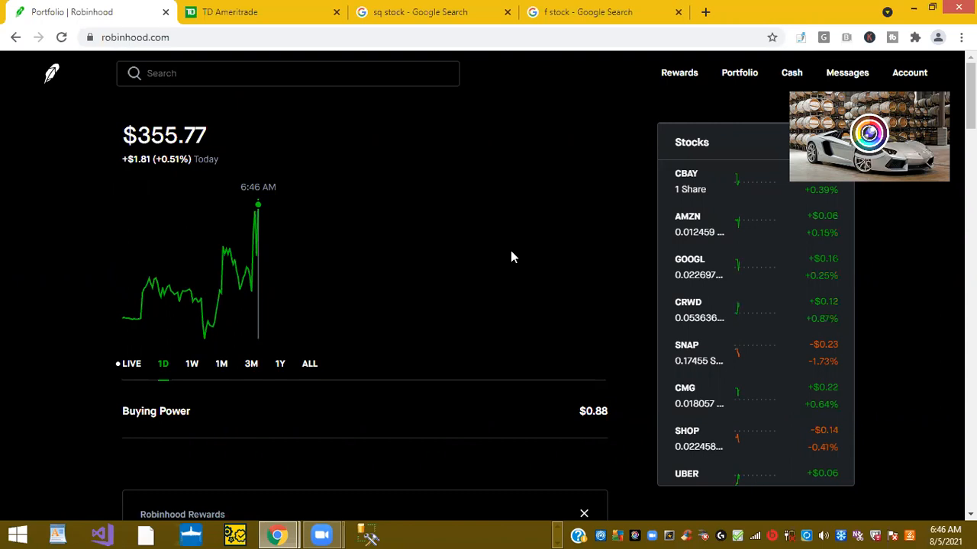
pyautogui.moveTo(546, 245)
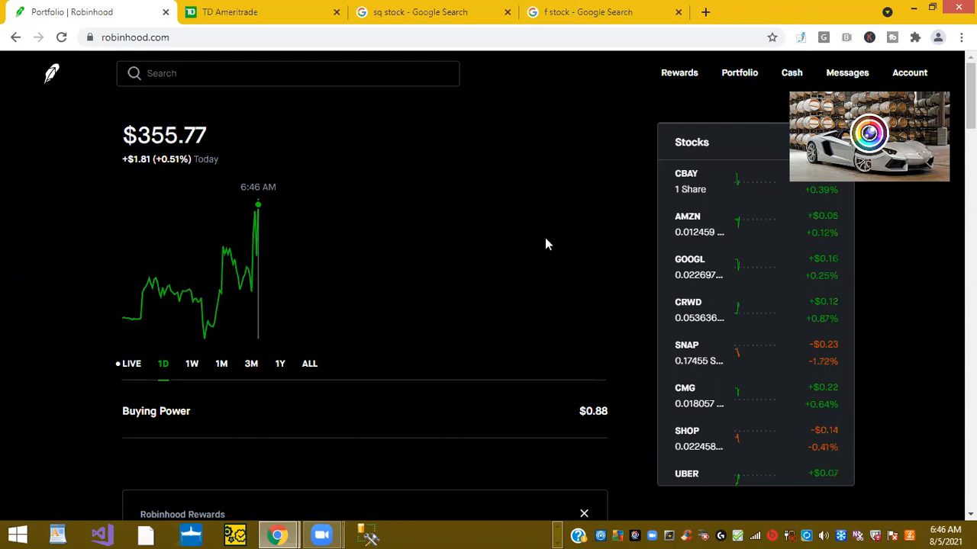